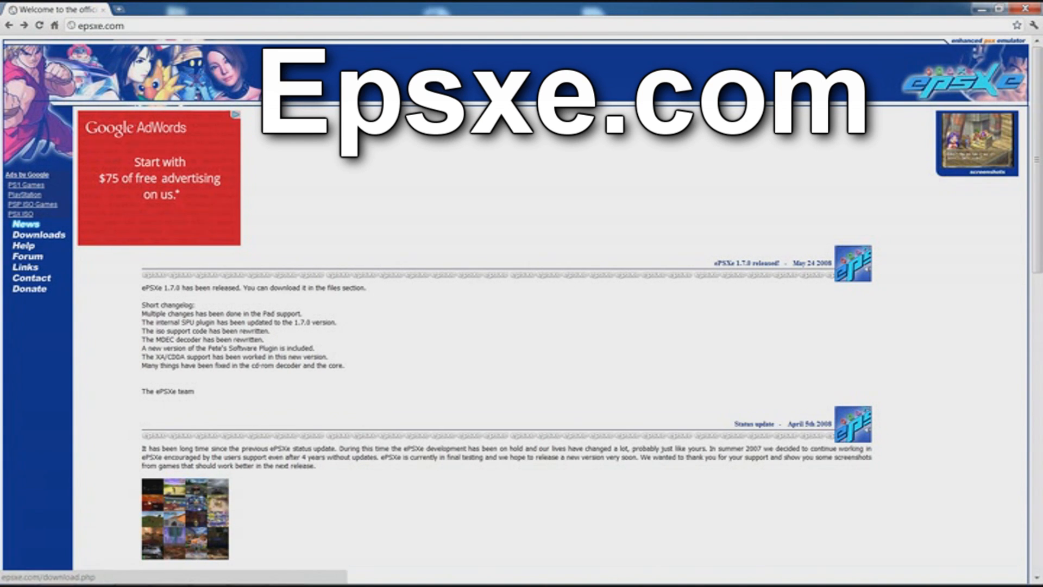
Open the ePSXe downloads page for version 1.7.0 on epsxe.com
click(34, 234)
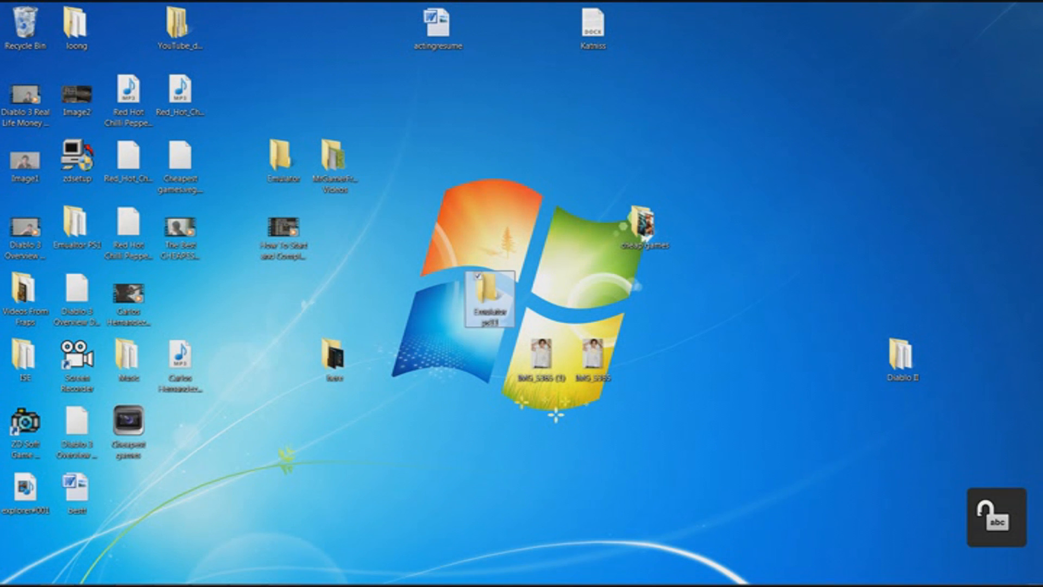
Open the Emualtor PS1 folder on the desktop in Explorer
key(Delete)
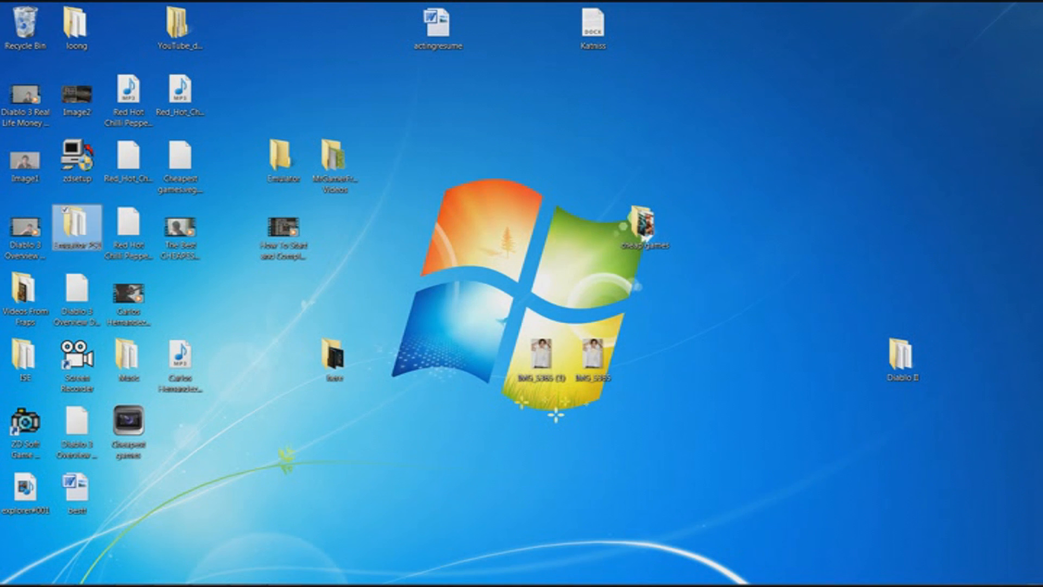
double_click(77, 227)
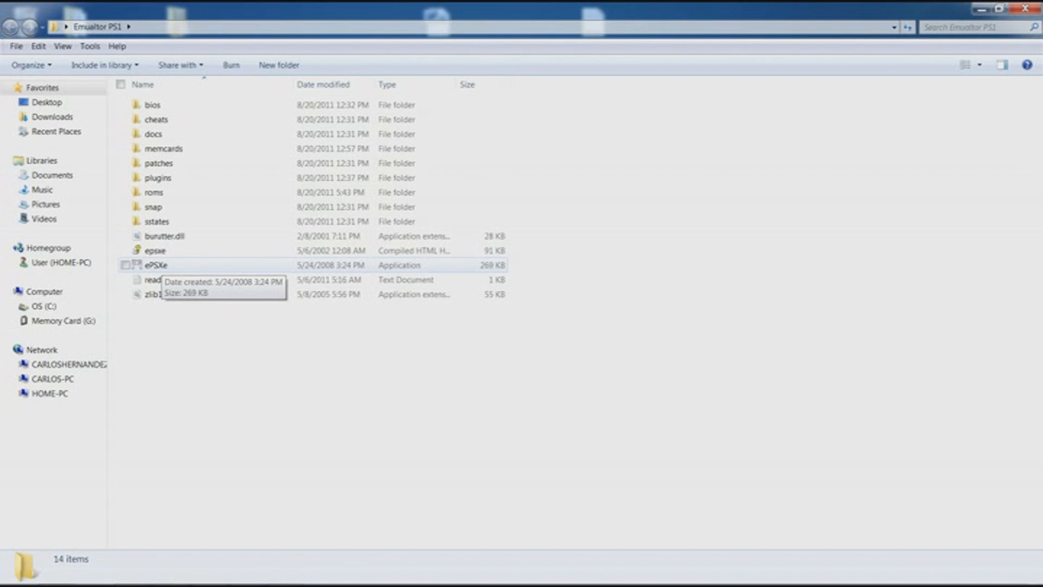
Launch ePSXe.exe and move its window to the right
click(157, 265)
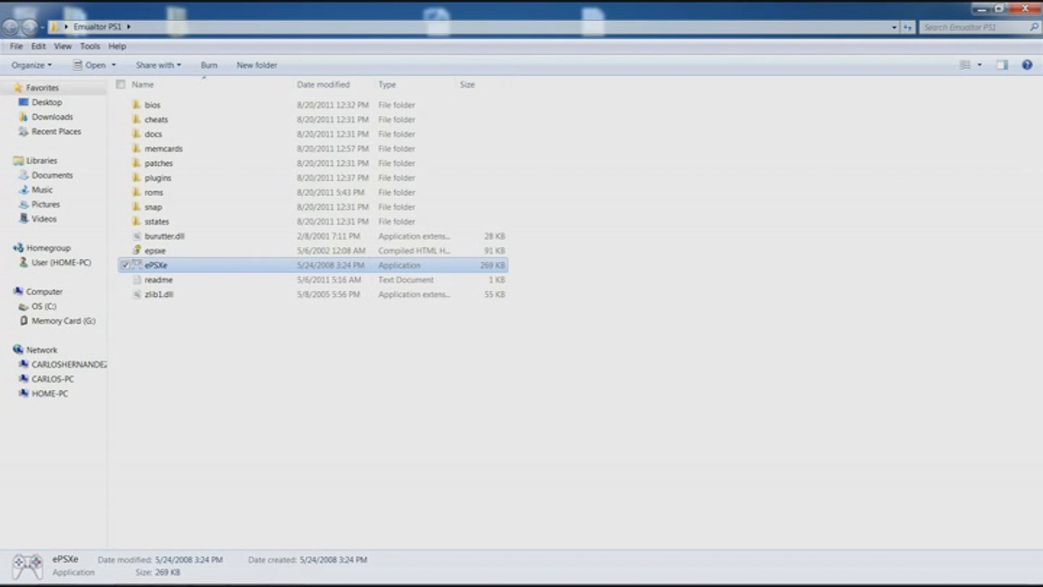
double_click(156, 264)
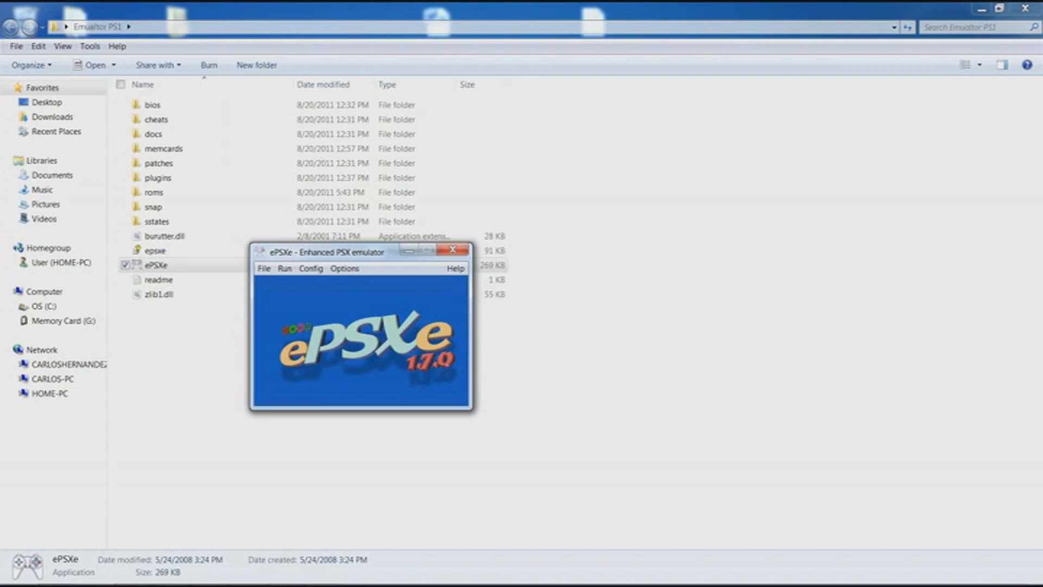
drag(361, 251, 548, 217)
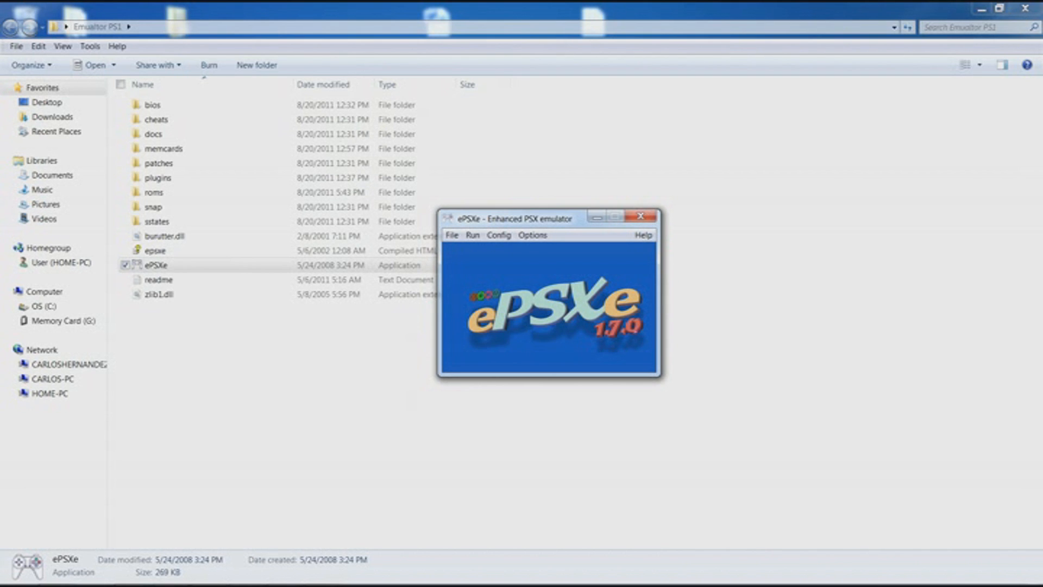
click(498, 235)
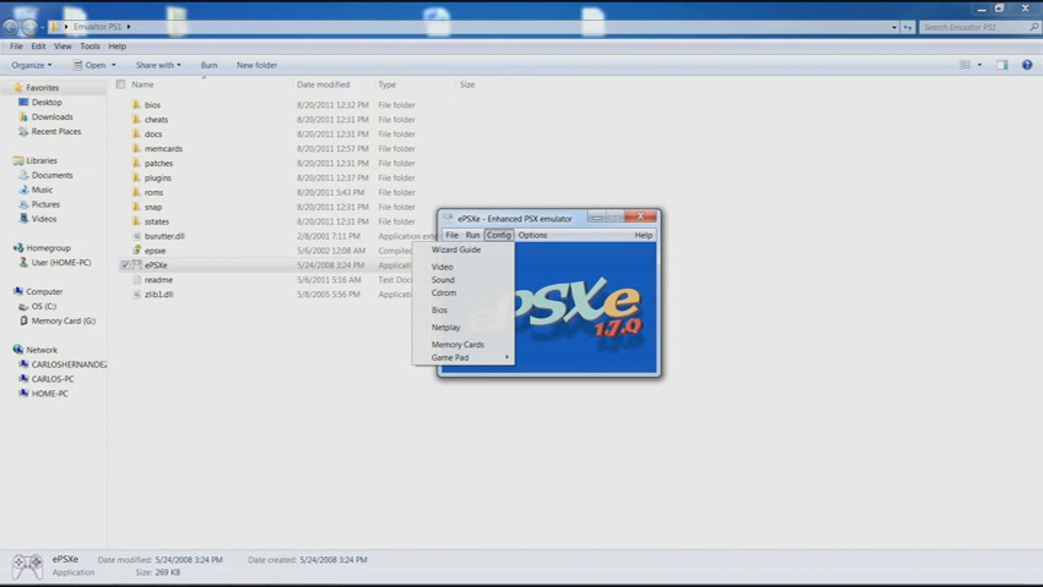
mouse_move(451, 357)
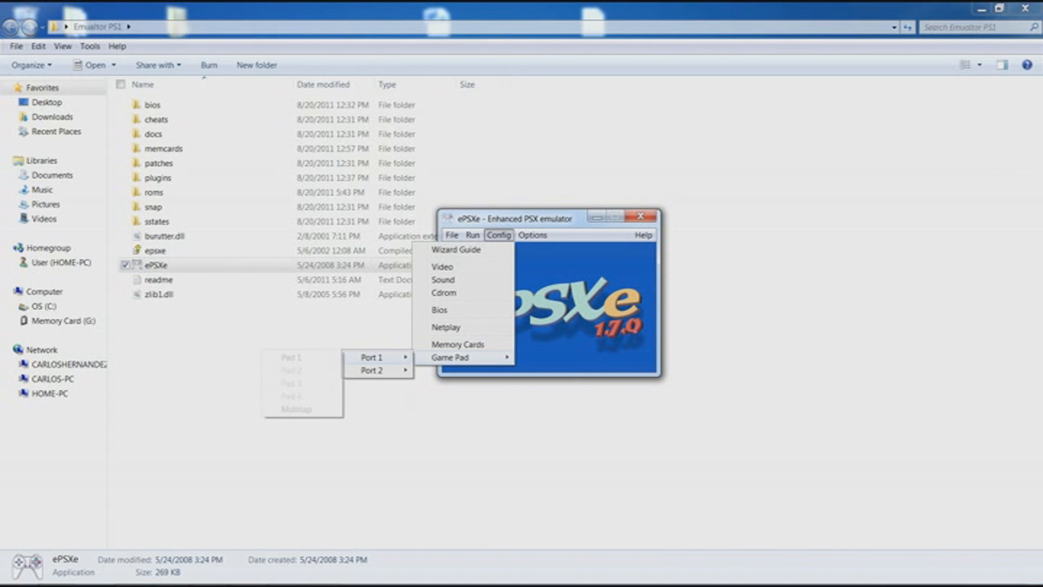
click(291, 357)
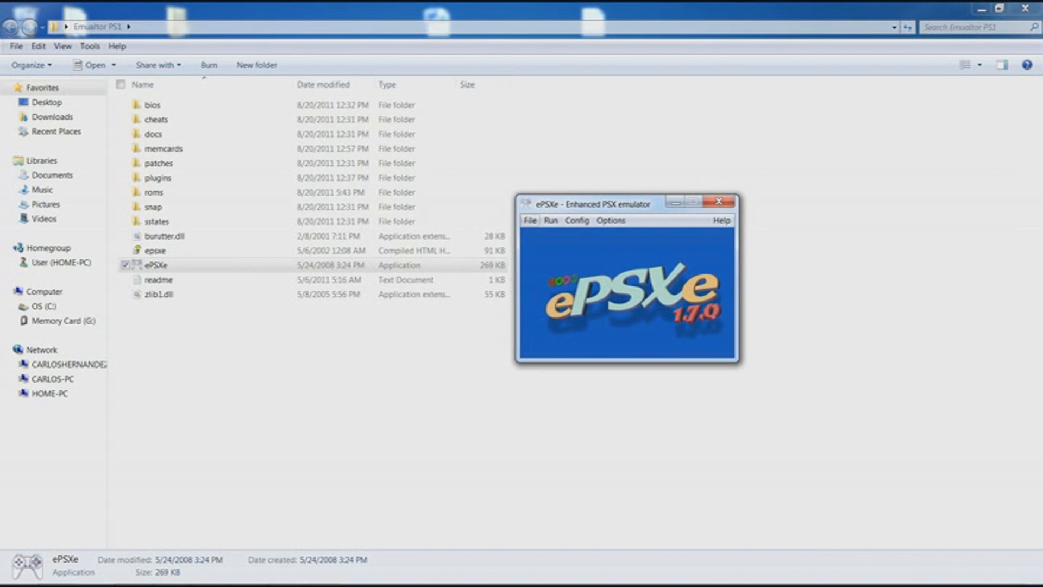
Show the Run menu, then the File menu with Run CDROM, Run ISO and Run BIOS
click(551, 220)
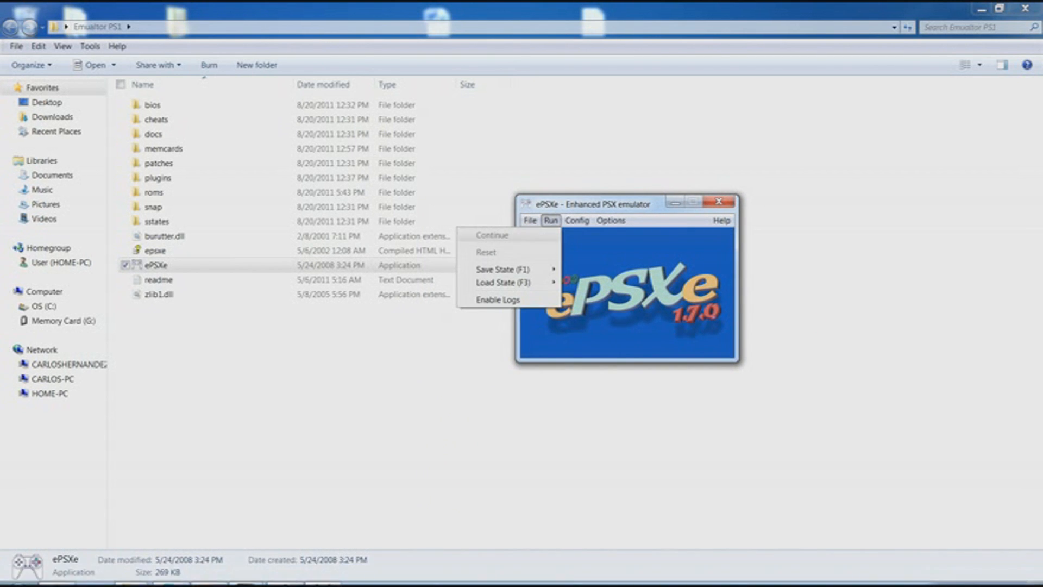
click(530, 220)
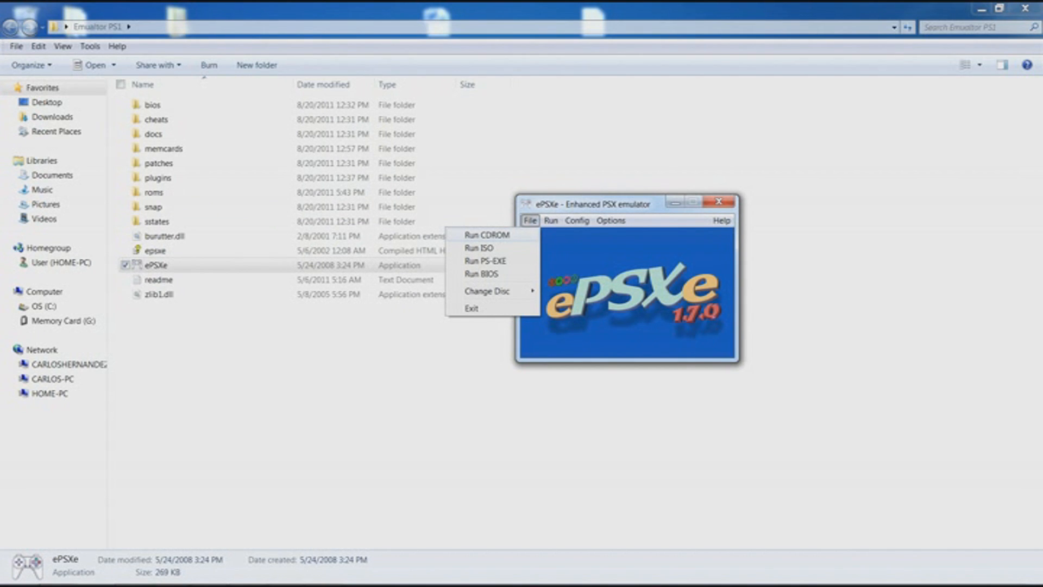
mouse_move(481, 274)
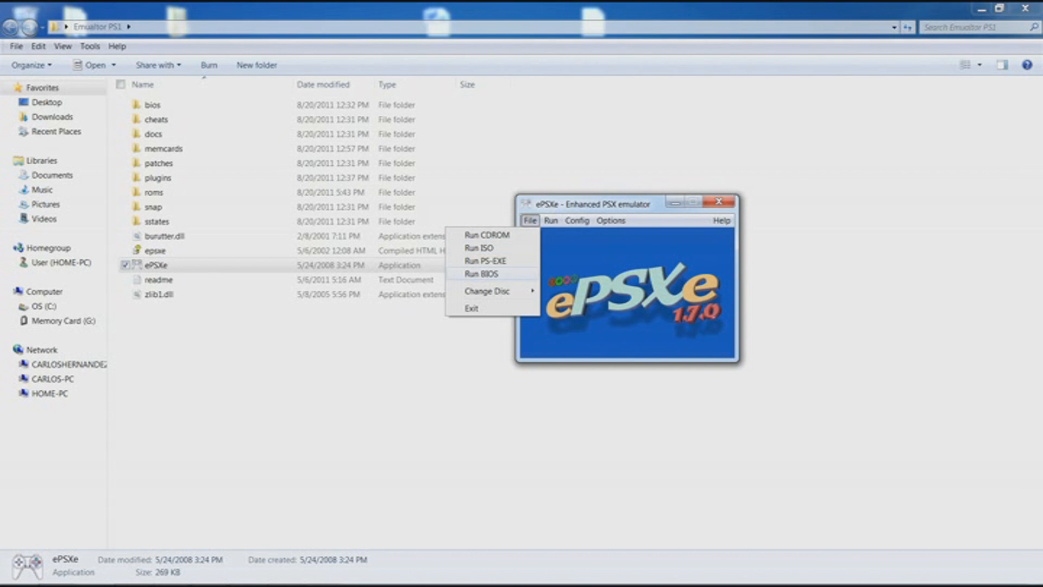
mouse_move(478, 248)
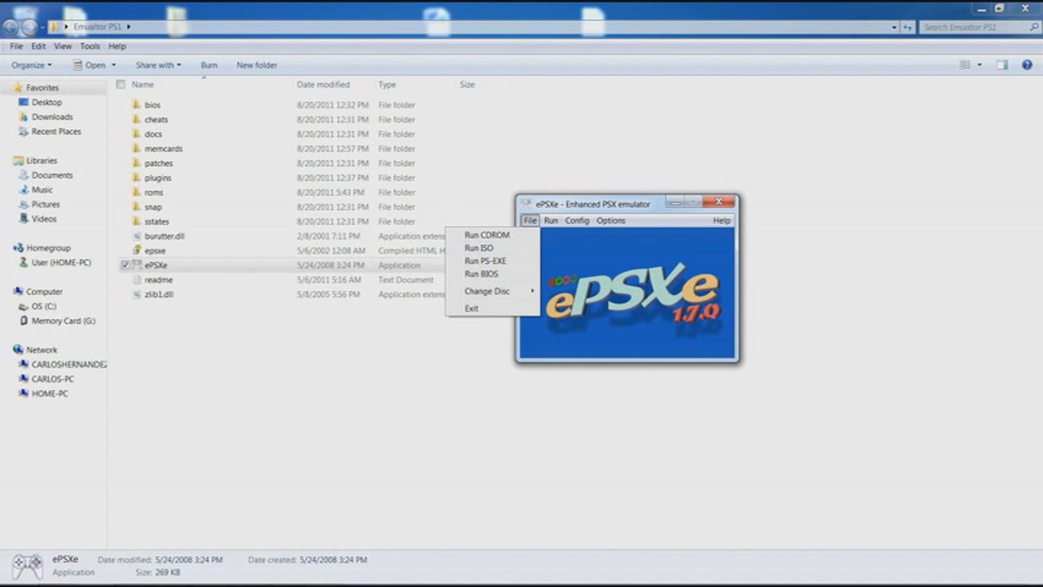
click(530, 220)
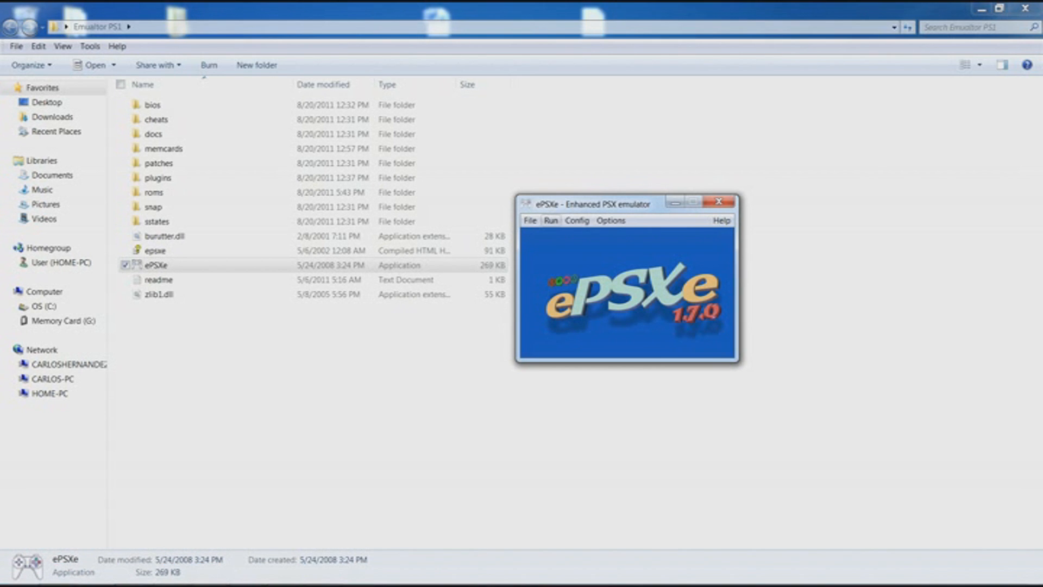
click(530, 221)
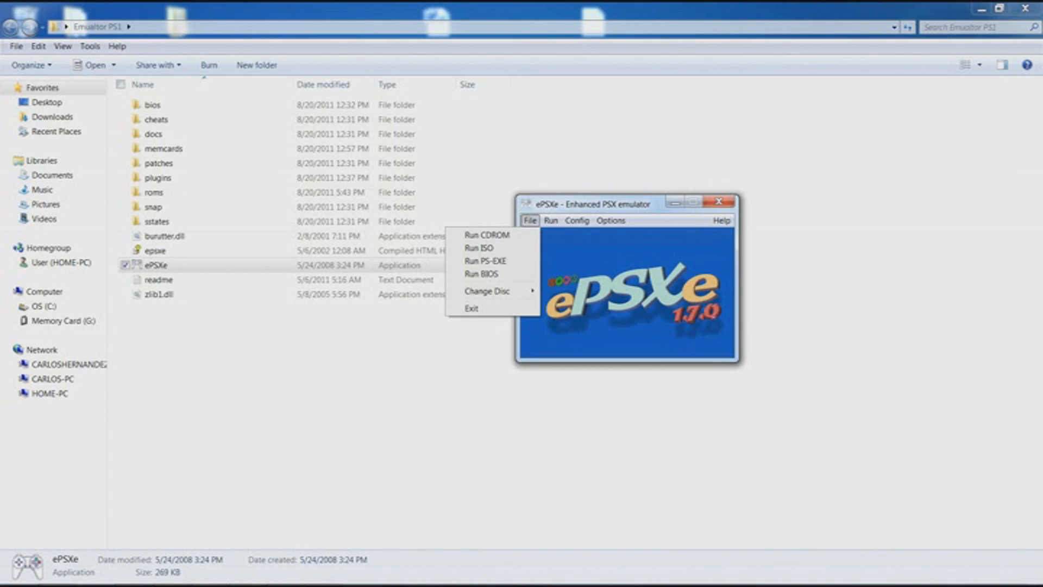